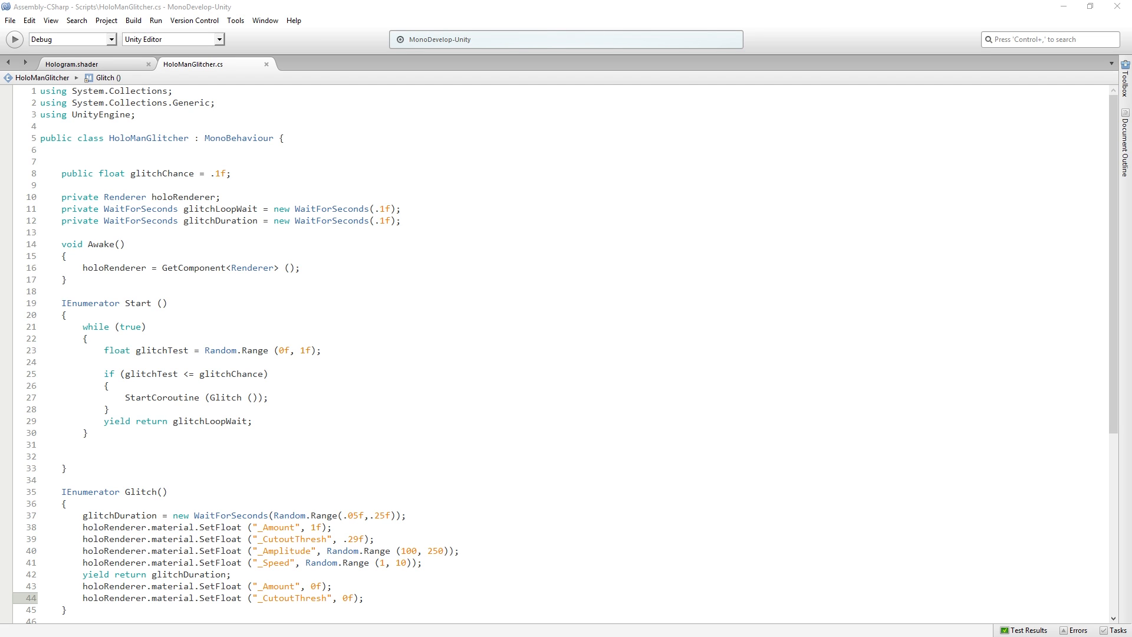
Step: Review the HoloManGlitcher.cs glitch script, then view the Hologram.shader code
click(180, 397)
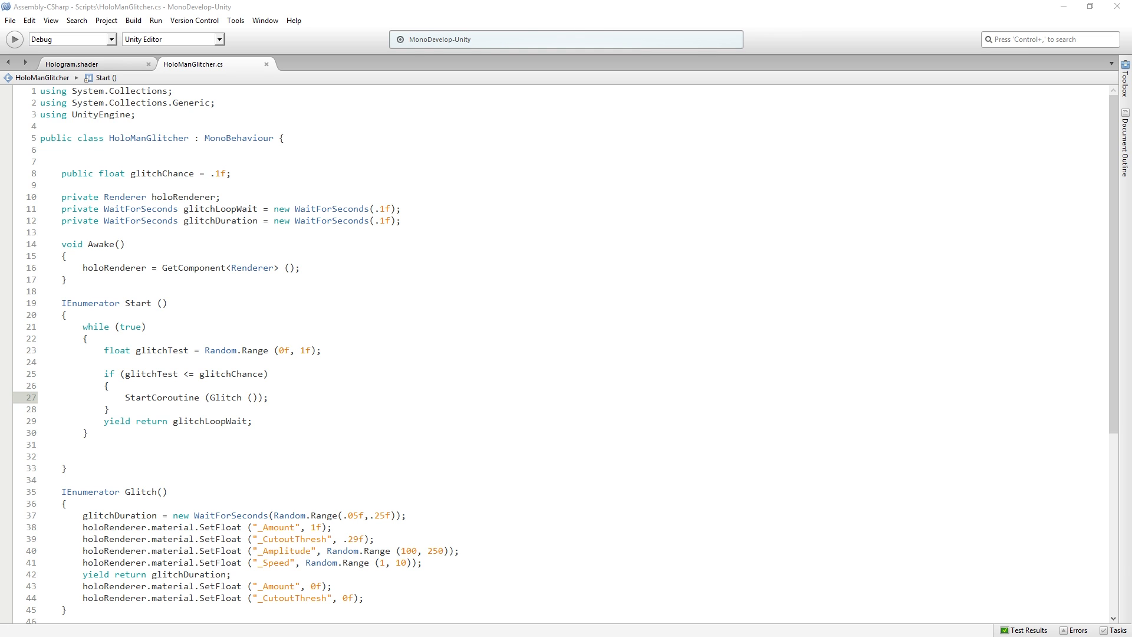
click(70, 64)
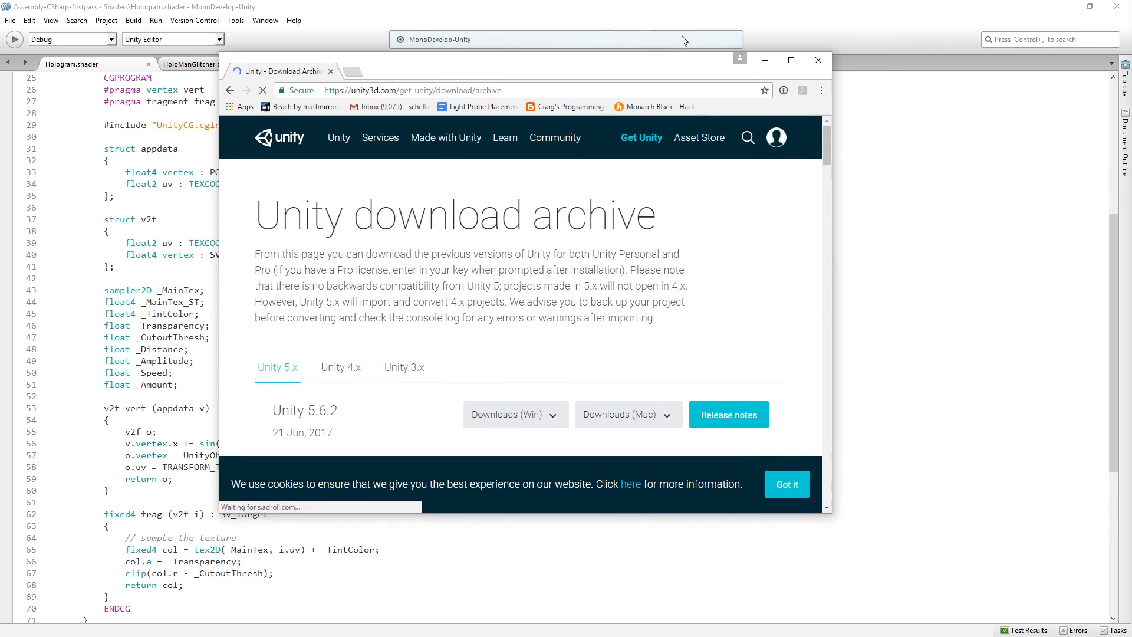
Step: Maximize Chrome, dismiss cookies, and list Unity 5.6.2 Windows downloads including built-in shaders
click(790, 61)
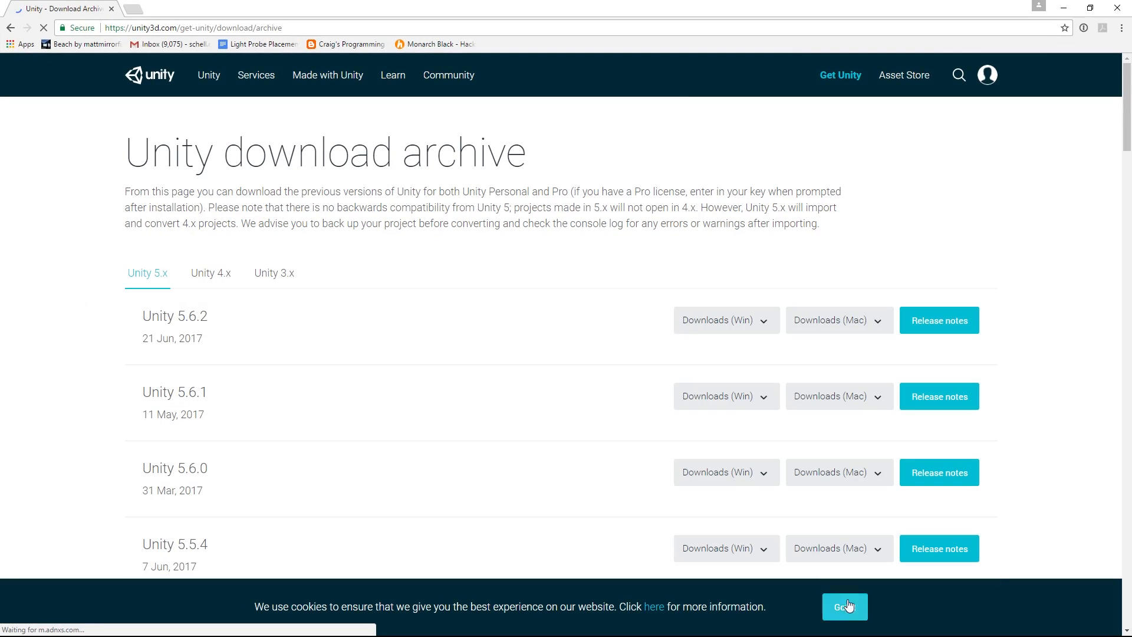
click(844, 605)
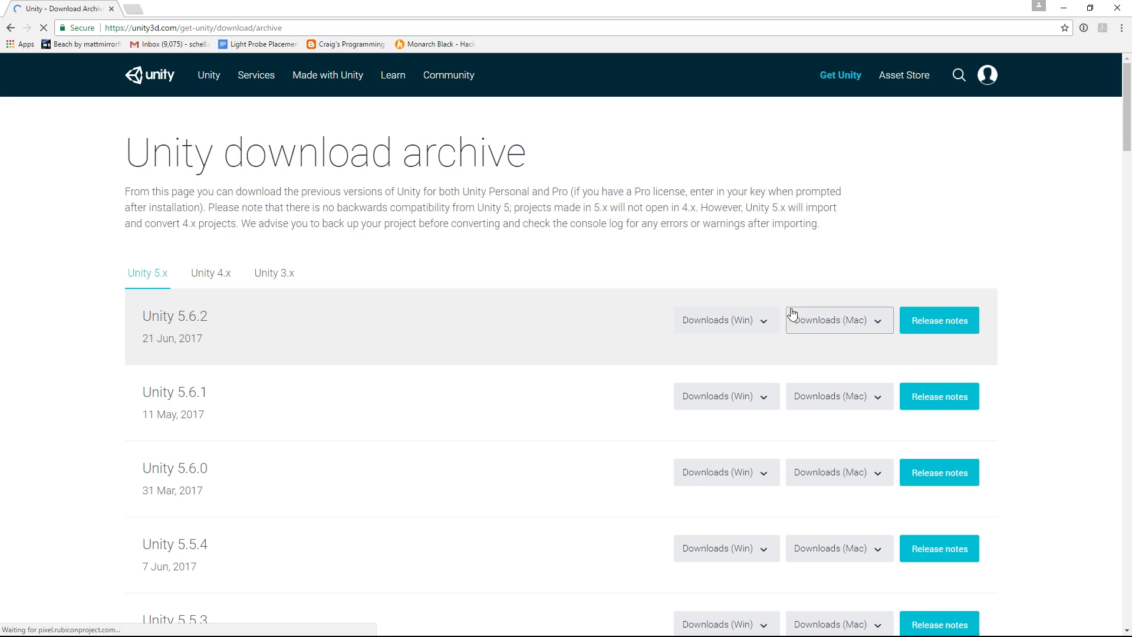
click(726, 319)
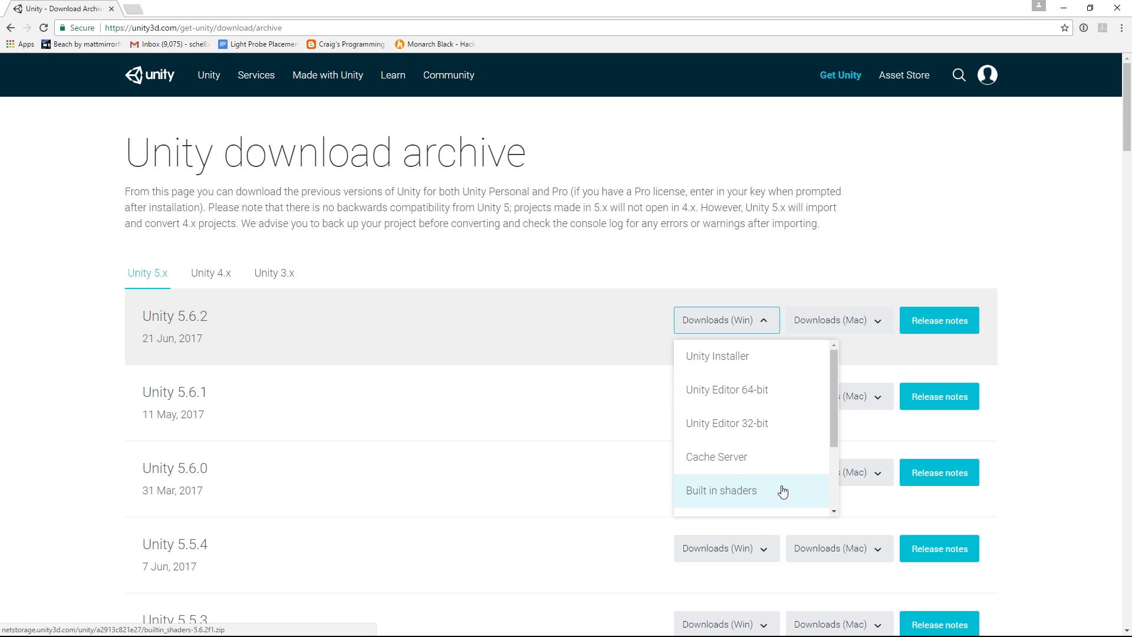
mouse_move(772, 493)
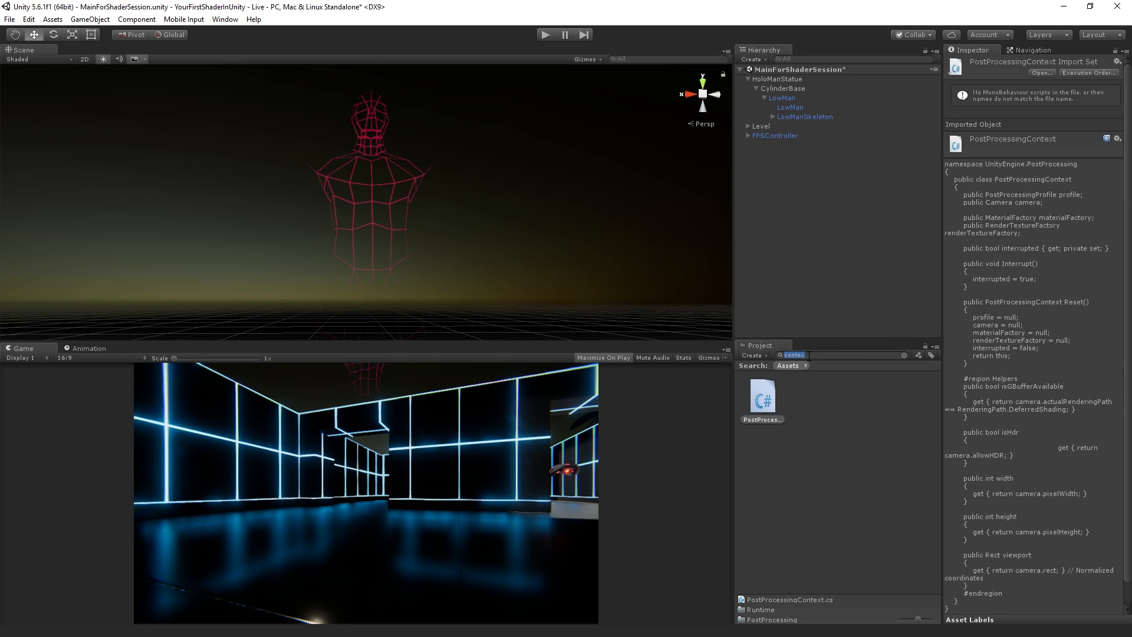
Step: Inspect the Unlit_Hologram material's shader, then select LowMan to see its HoloManGlitcher script
click(903, 356)
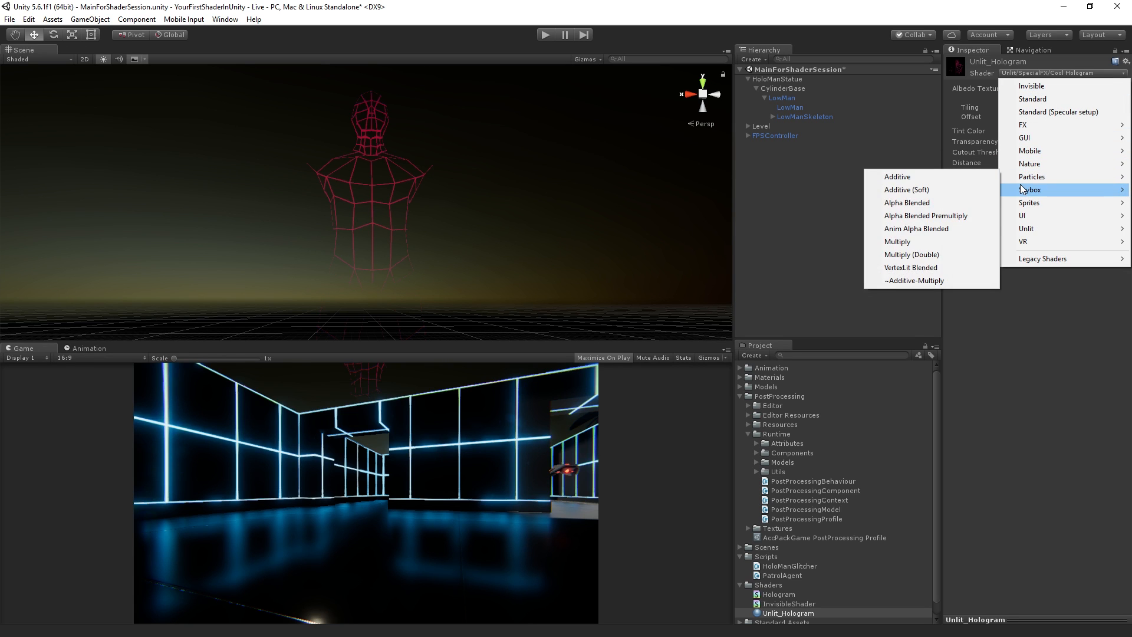
mouse_move(1032, 177)
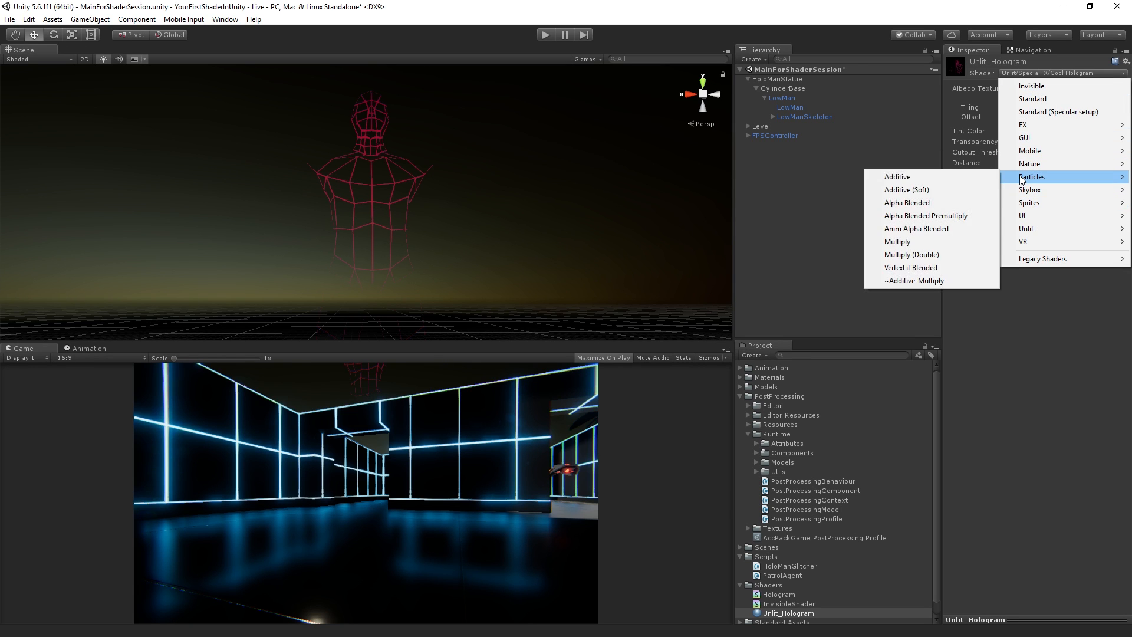
mouse_move(927, 254)
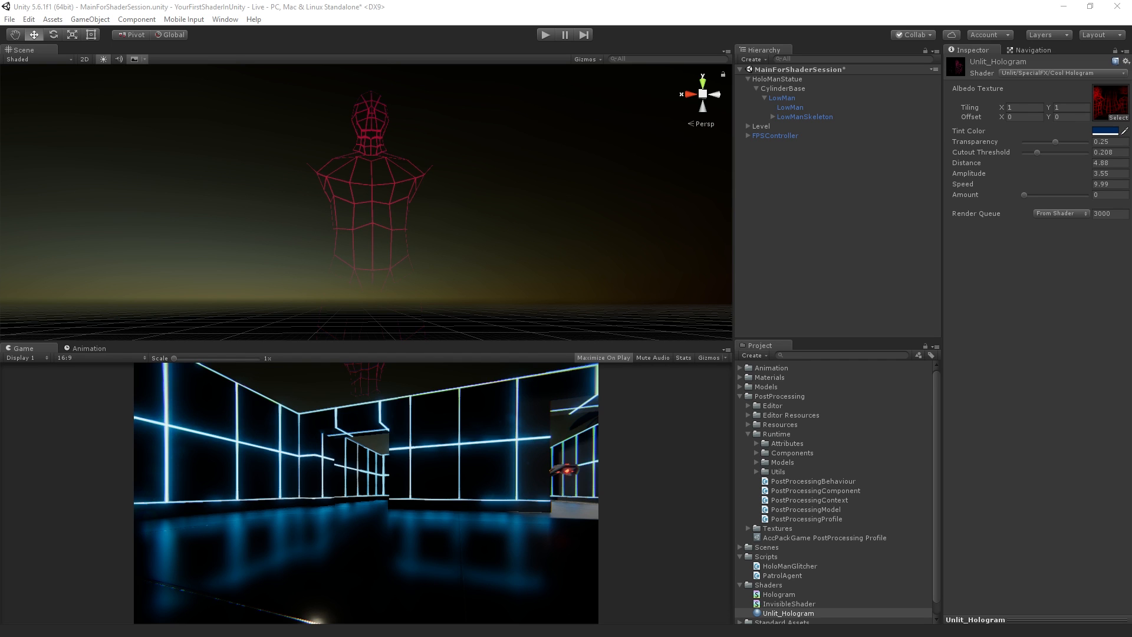
click(789, 107)
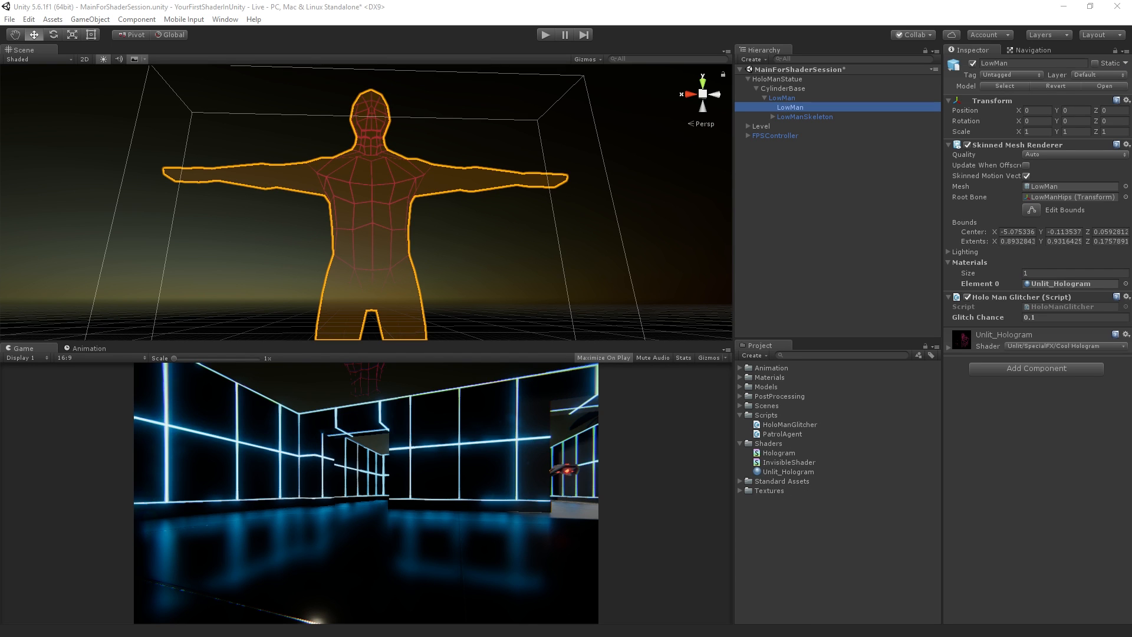